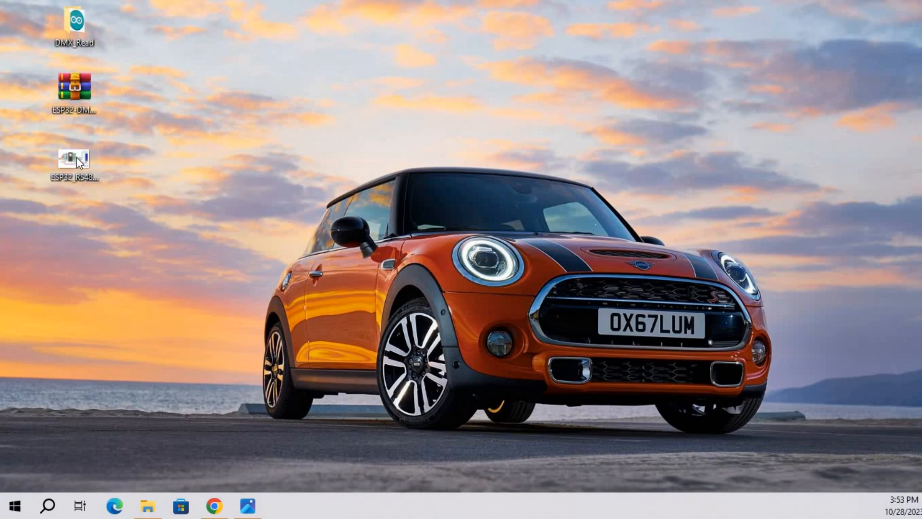
# Open the ESP32 RS485 wiring diagram, then the DMX_Read.ino sketch from the DMX Read folder.
pyautogui.doubleClick(75, 159)
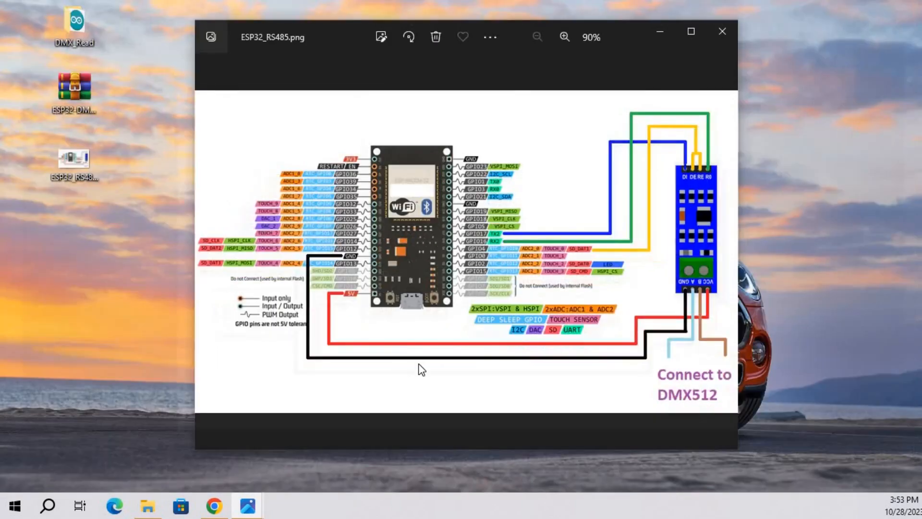
pyautogui.moveTo(356, 285)
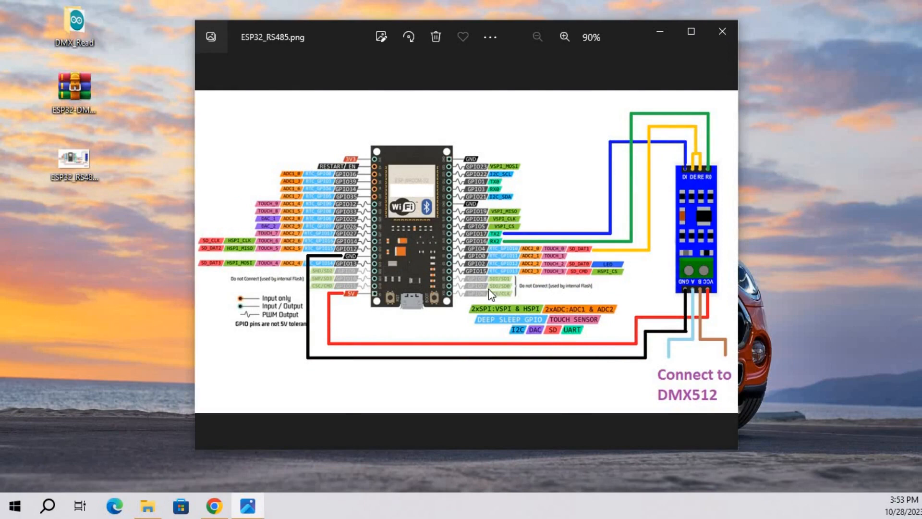
pyautogui.moveTo(359, 269)
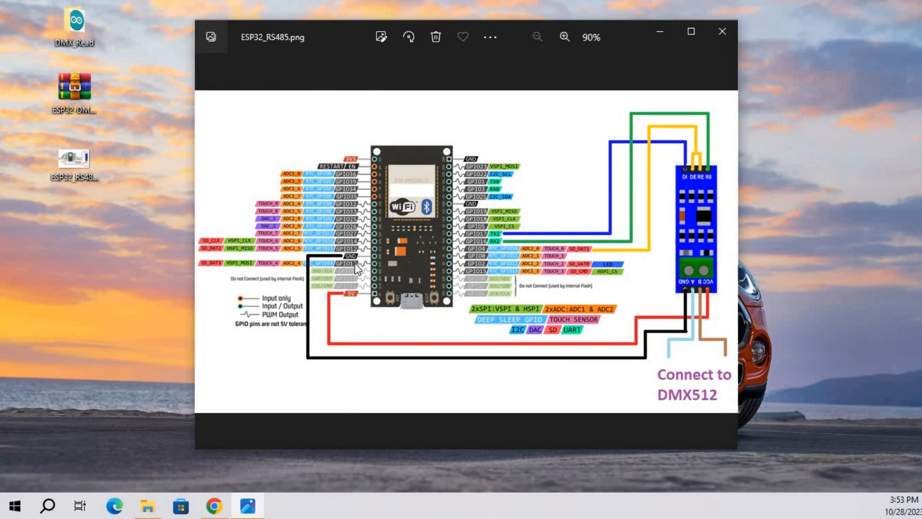
pyautogui.moveTo(694, 298)
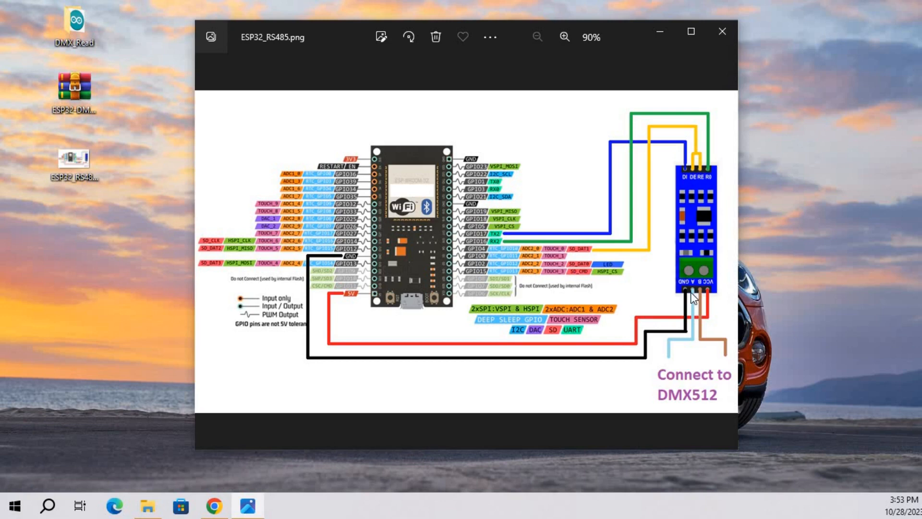
pyautogui.moveTo(515, 250)
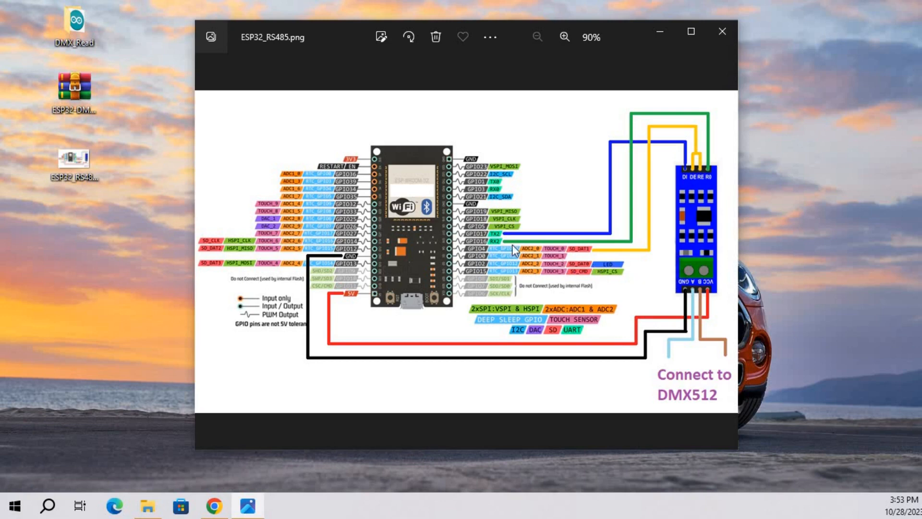
pyautogui.moveTo(493, 241)
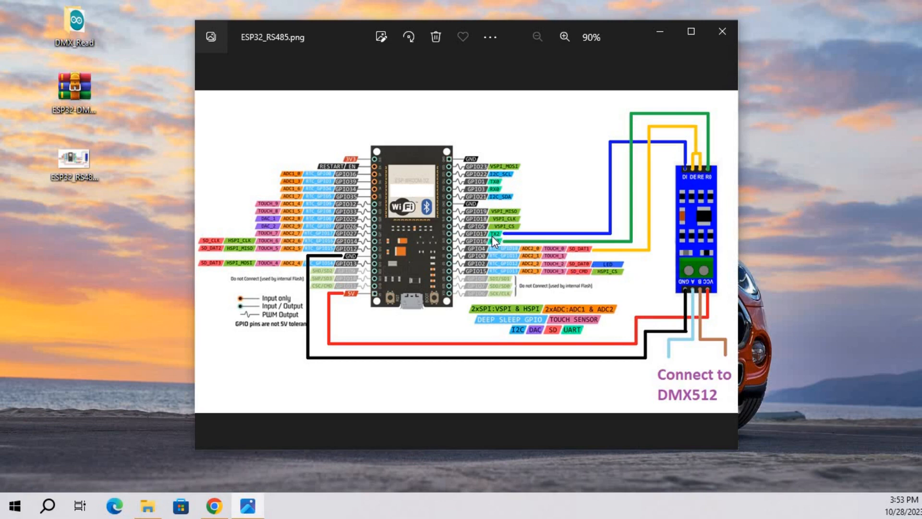
pyautogui.moveTo(673, 194)
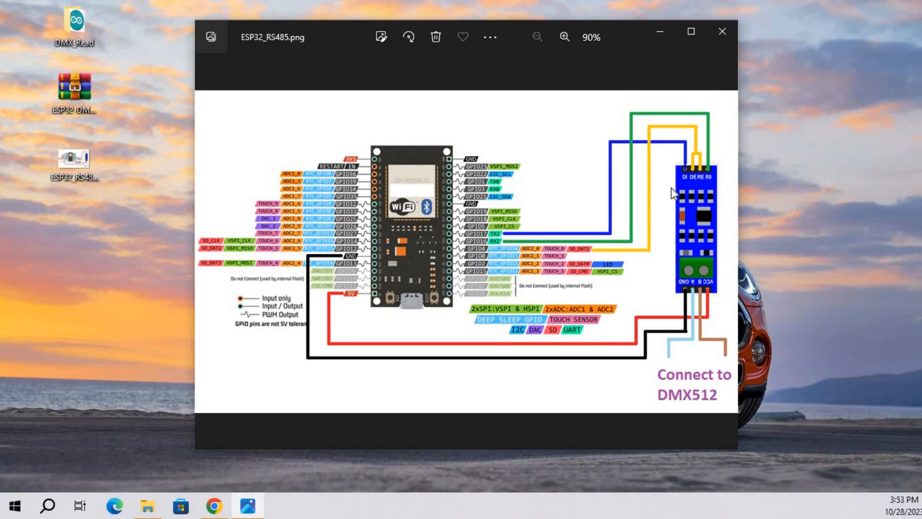
pyautogui.moveTo(485, 250)
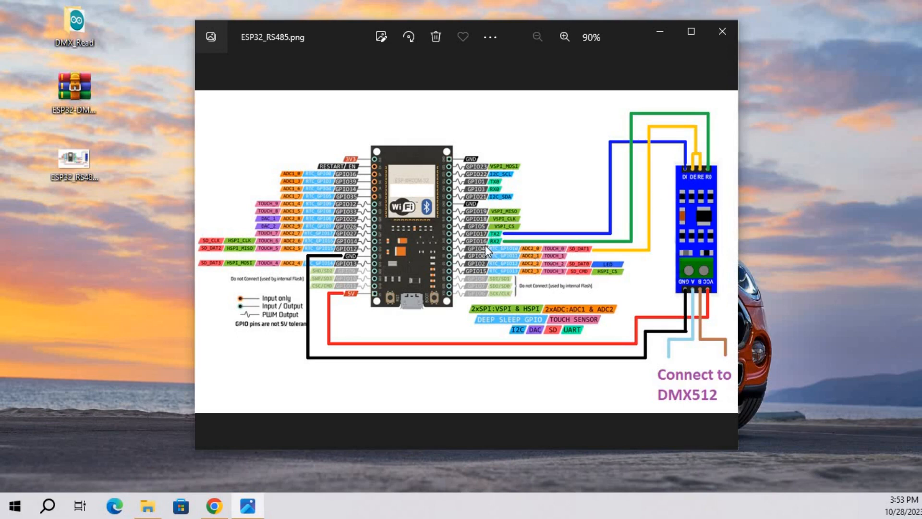
pyautogui.moveTo(710, 180)
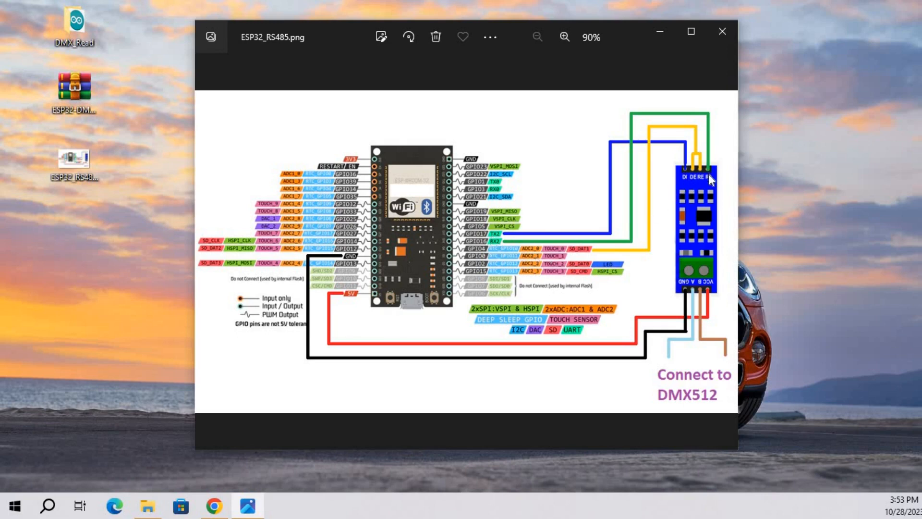
pyautogui.moveTo(673, 131)
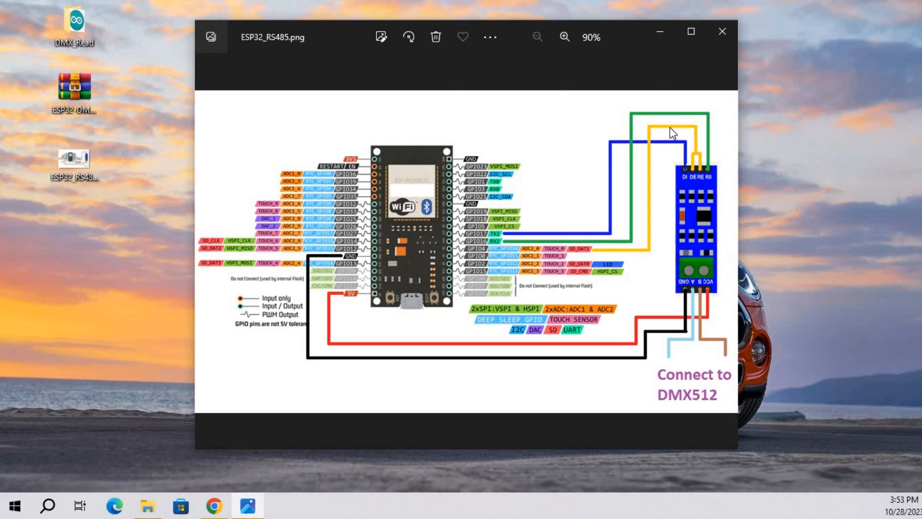
pyautogui.moveTo(490, 256)
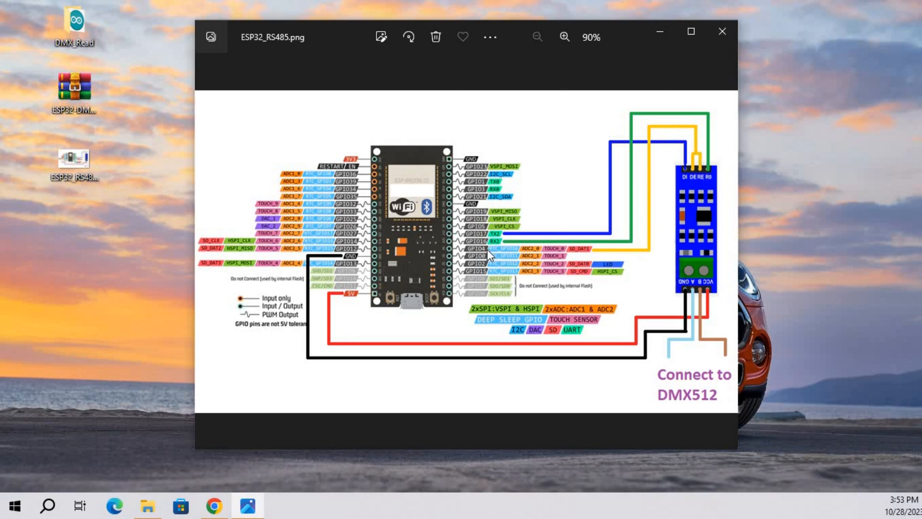
pyautogui.moveTo(489, 255)
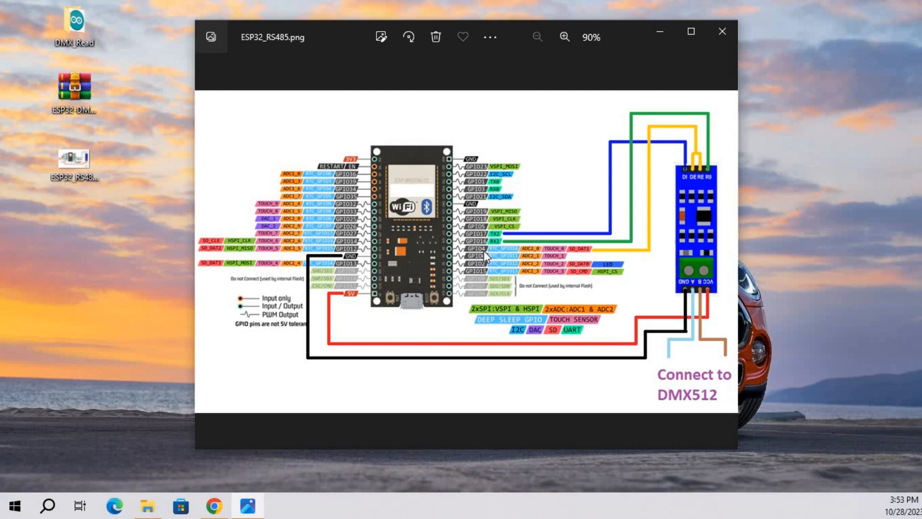
pyautogui.moveTo(678, 376)
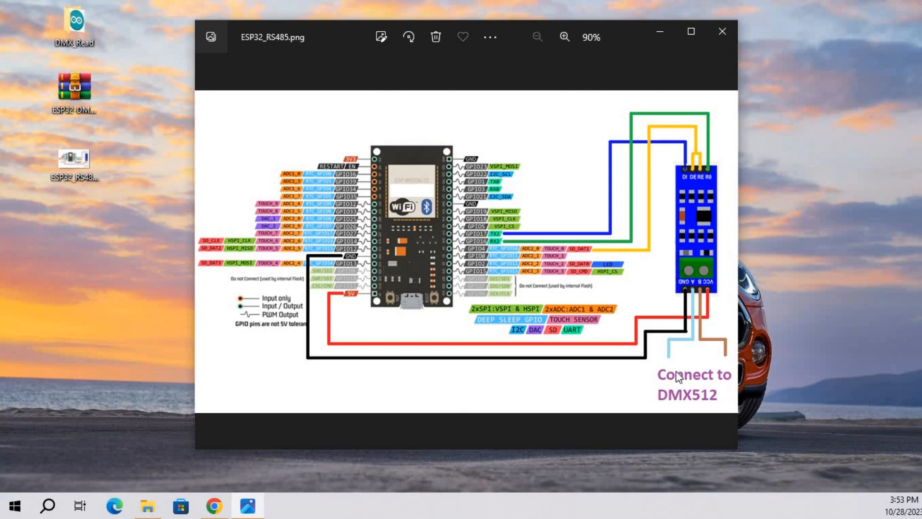
pyautogui.moveTo(707, 383)
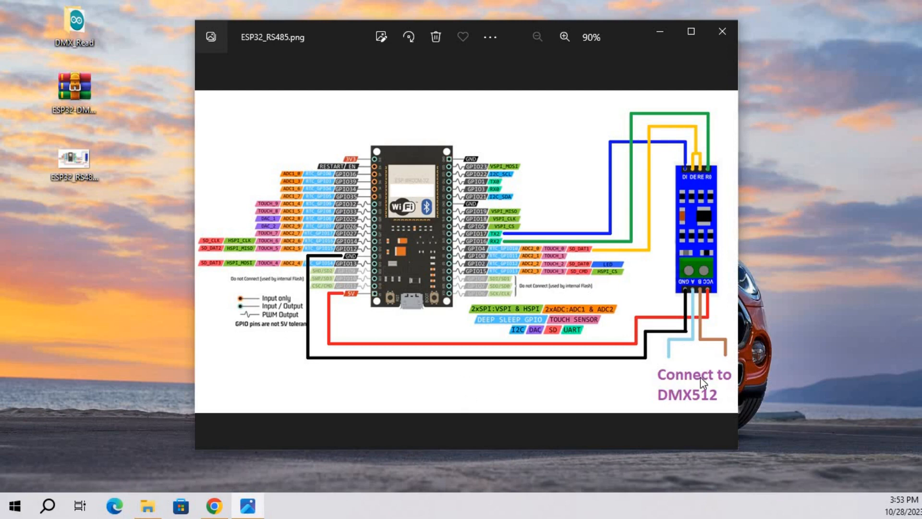
pyautogui.moveTo(709, 401)
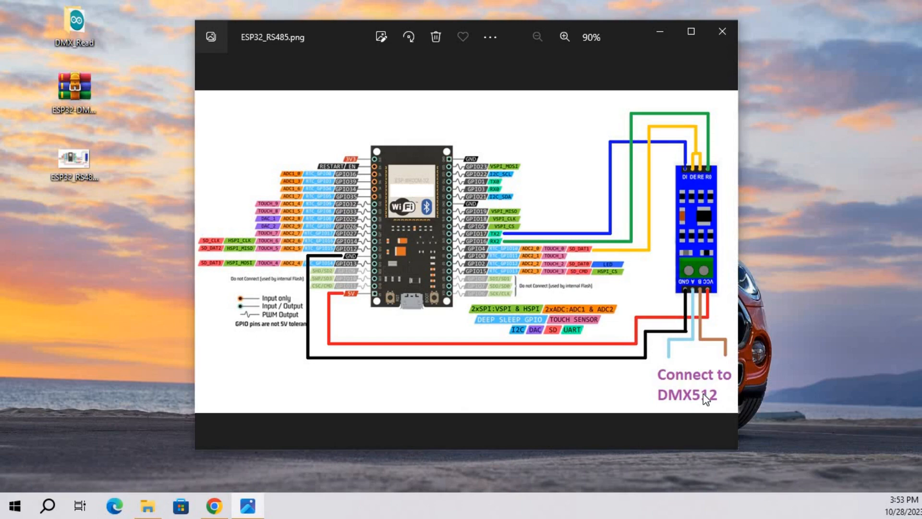
pyautogui.moveTo(660, 33)
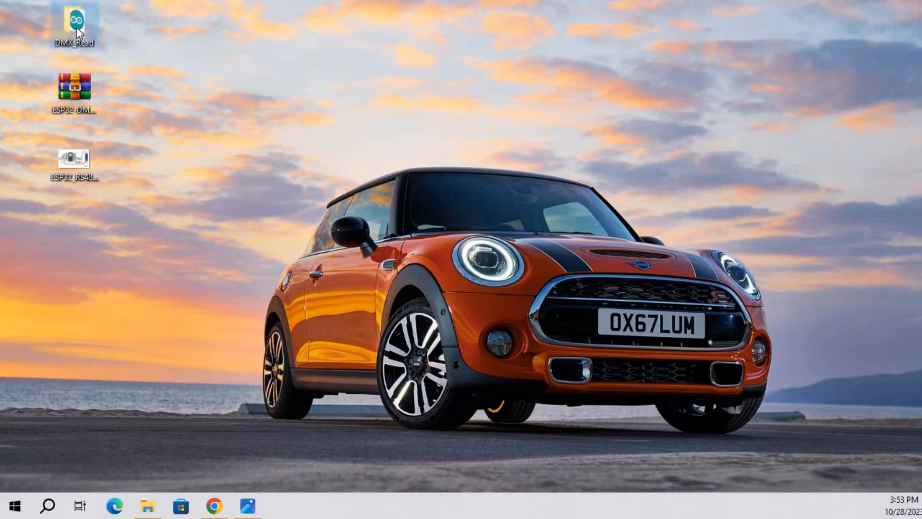
pyautogui.doubleClick(73, 23)
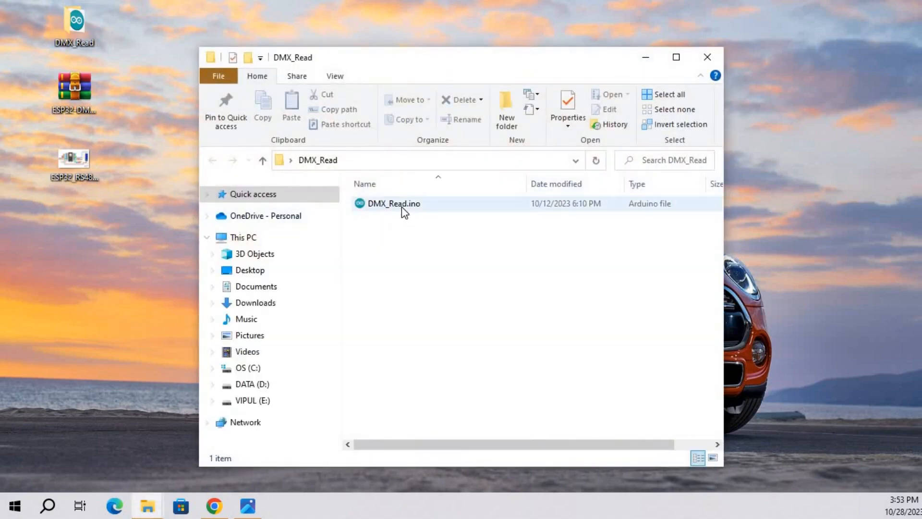
pyautogui.doubleClick(394, 203)
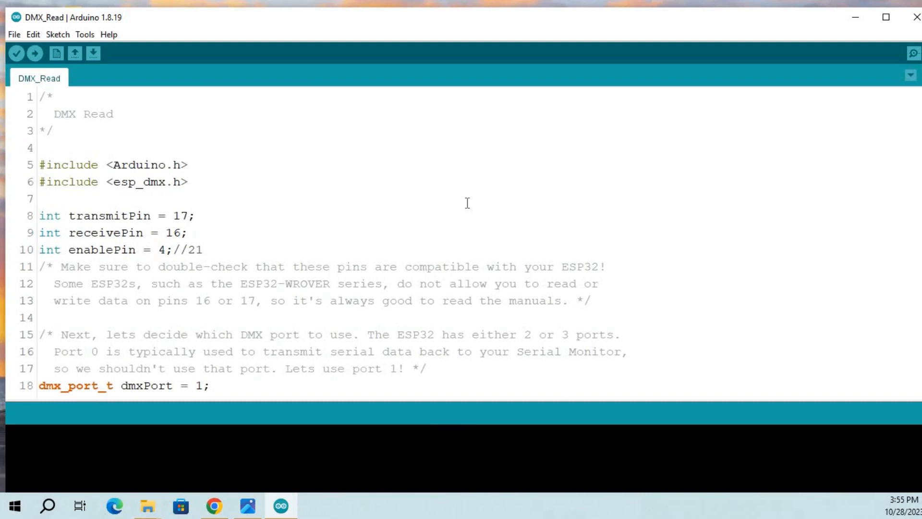
pyautogui.moveTo(881, 28)
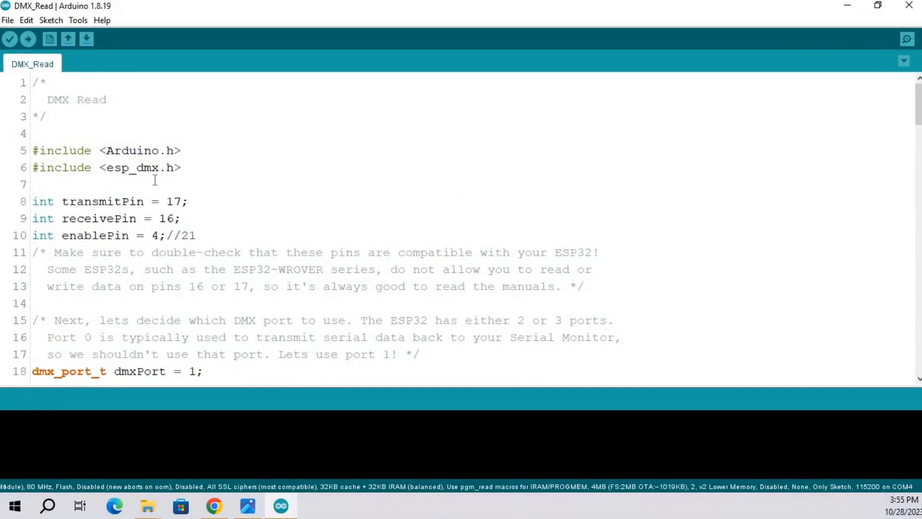
# Scroll through DMX_Read and note its Arduino.h and esp_dmx.h library includes.
pyautogui.scroll(-3)
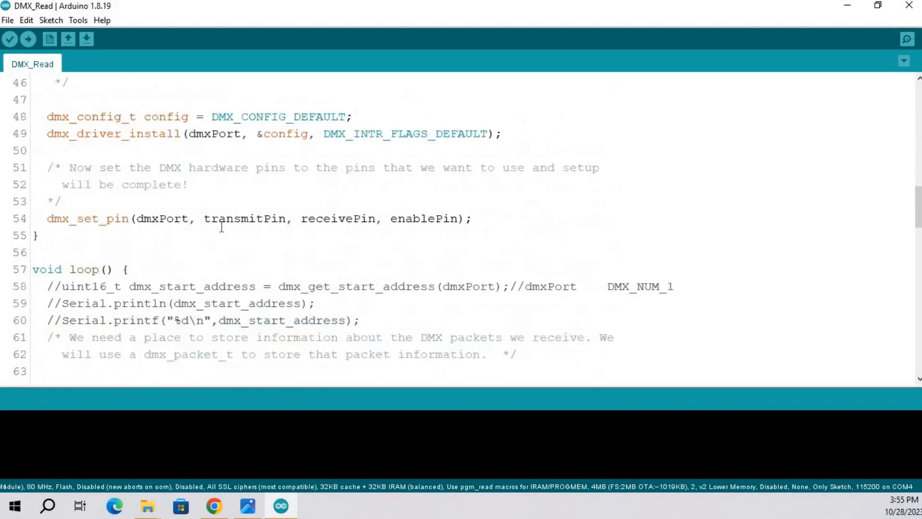
pyautogui.scroll(-3)
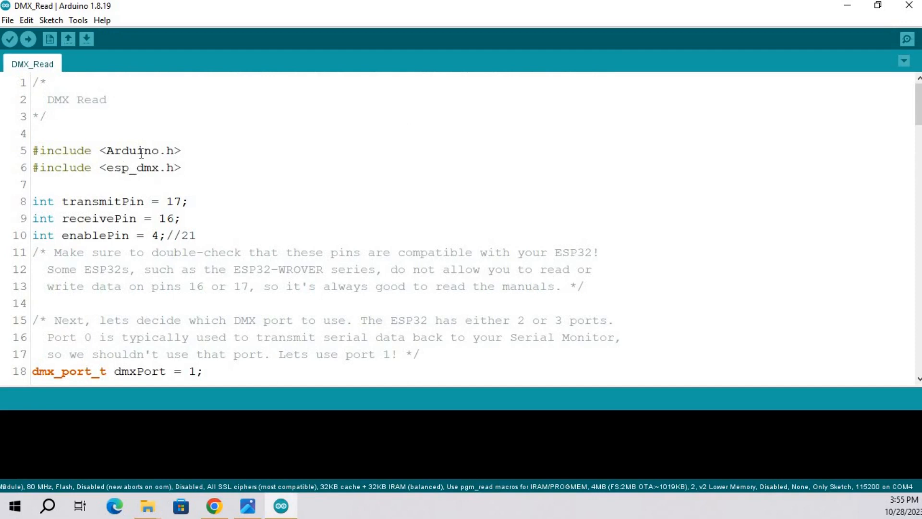
pyautogui.doubleClick(132, 151)
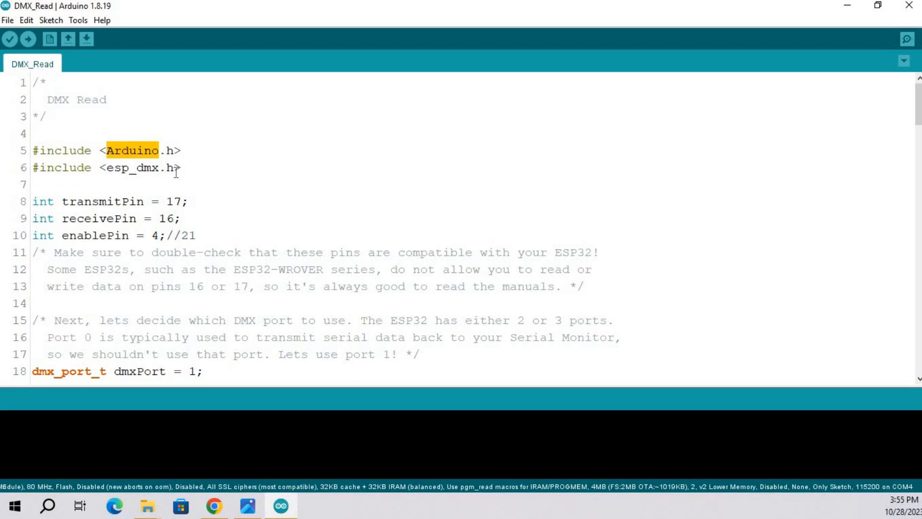
pyautogui.click(121, 167)
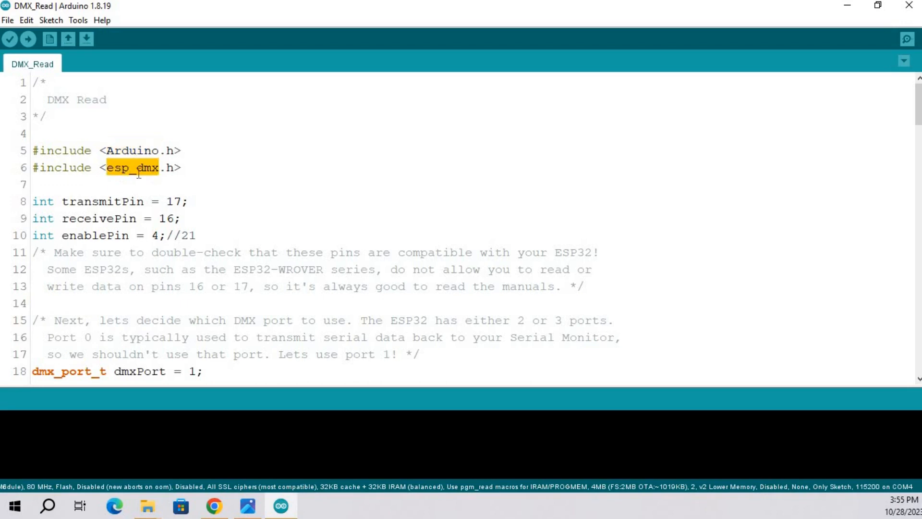
pyautogui.moveTo(752, 12)
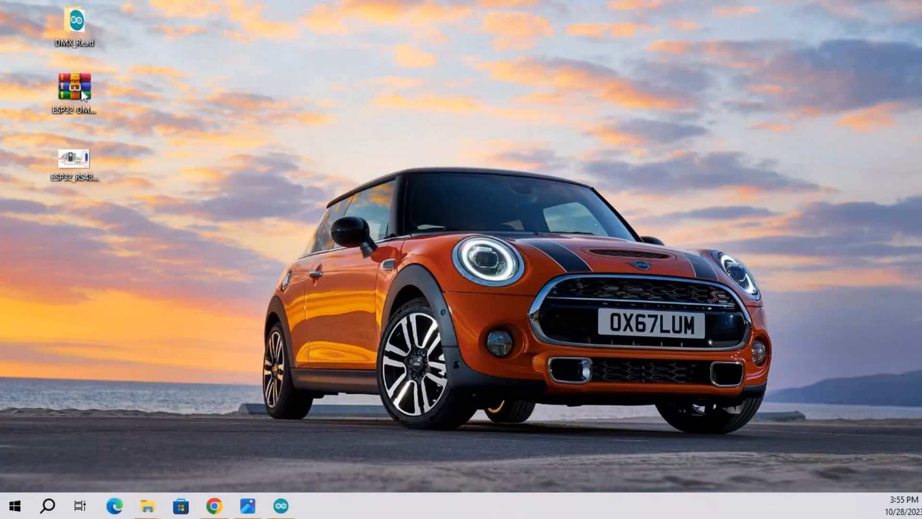
# Locate ESP32-DMX-master.zip on the Desktop and start Sketch > Include Library > Add .ZIP Library.
pyautogui.click(74, 92)
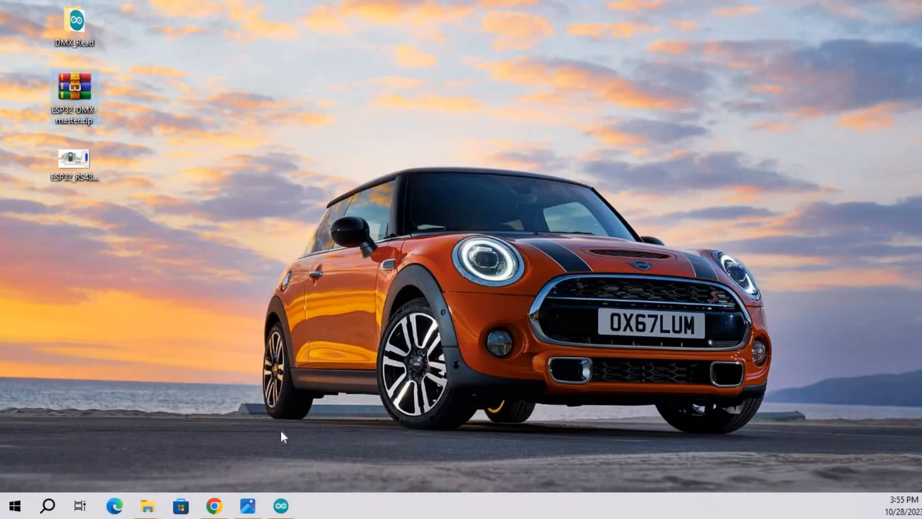
pyautogui.doubleClick(74, 23)
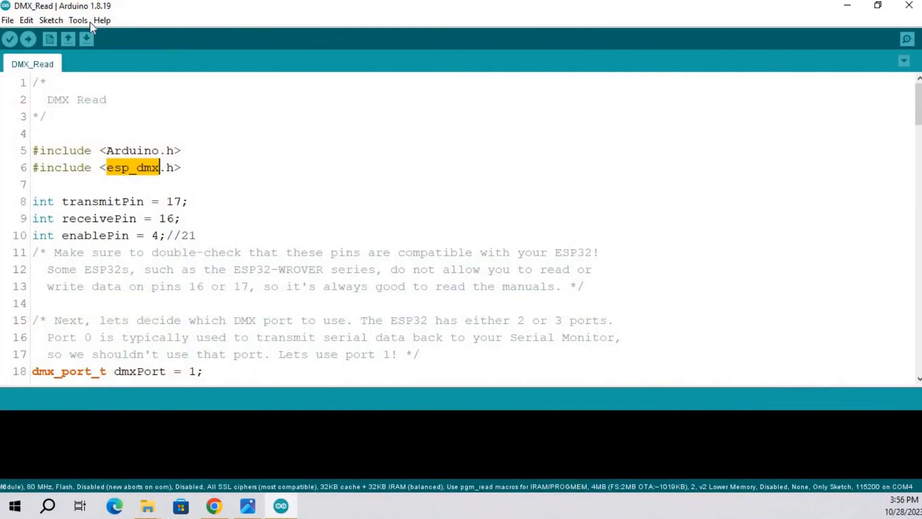
pyautogui.click(51, 20)
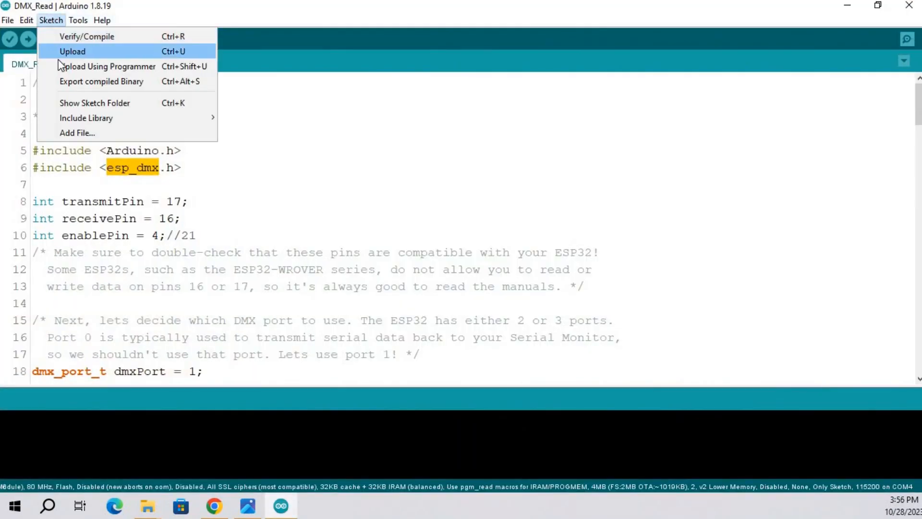
pyautogui.moveTo(106, 67)
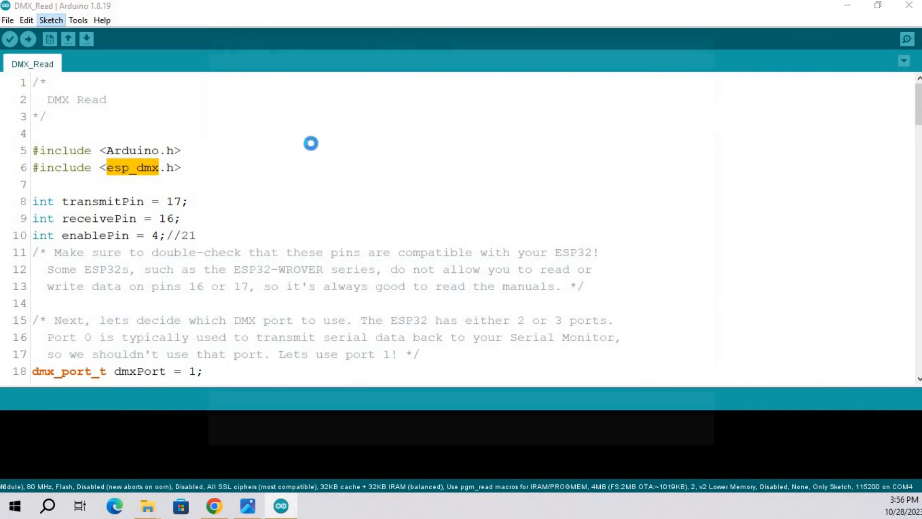
# Add ESP32-DMX-master.zip from the Desktop as a library for the esp_dmx include.
pyautogui.click(50, 21)
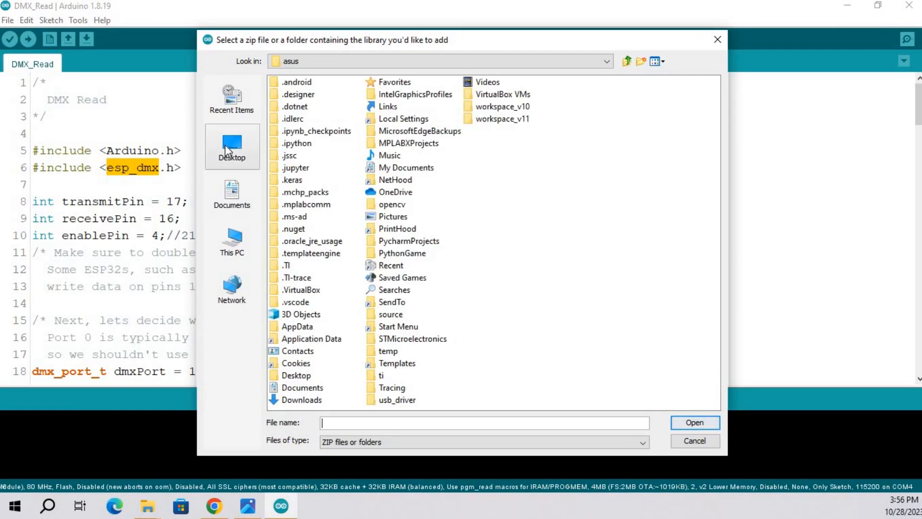
pyautogui.click(231, 144)
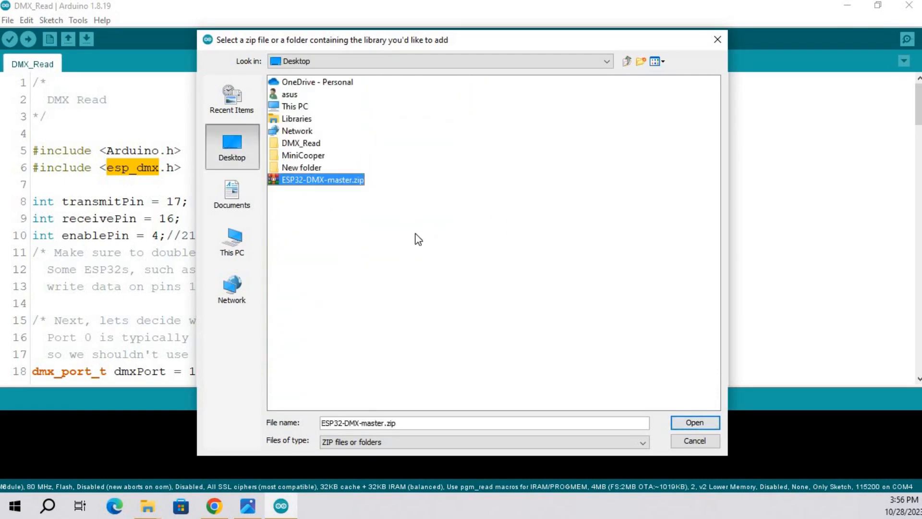
pyautogui.moveTo(746, 355)
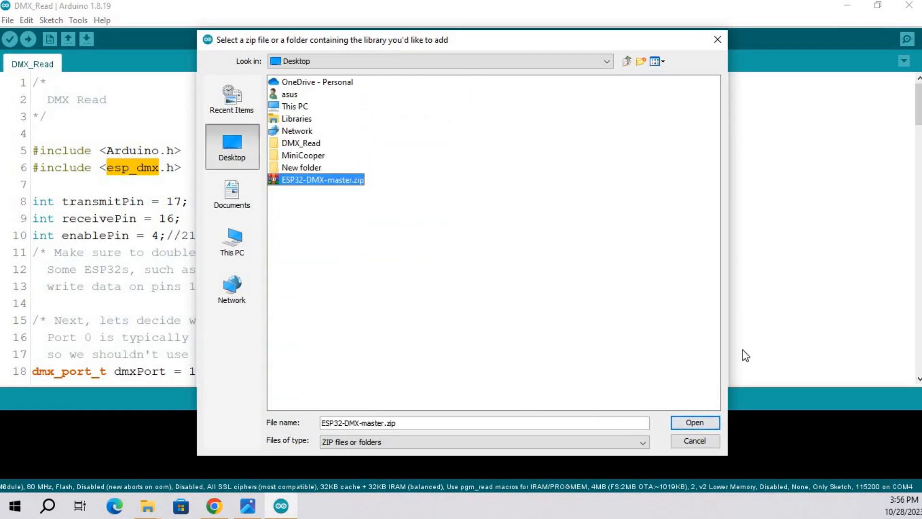
pyautogui.click(694, 422)
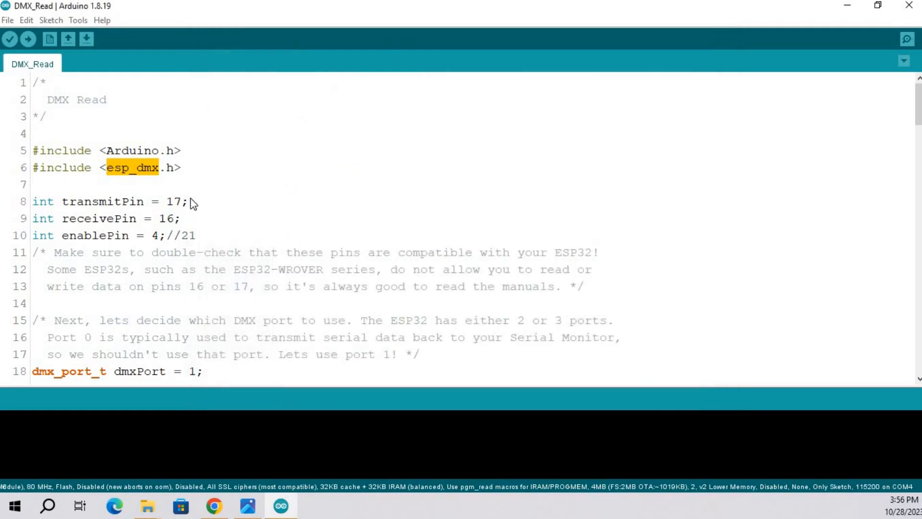
pyautogui.moveTo(169, 226)
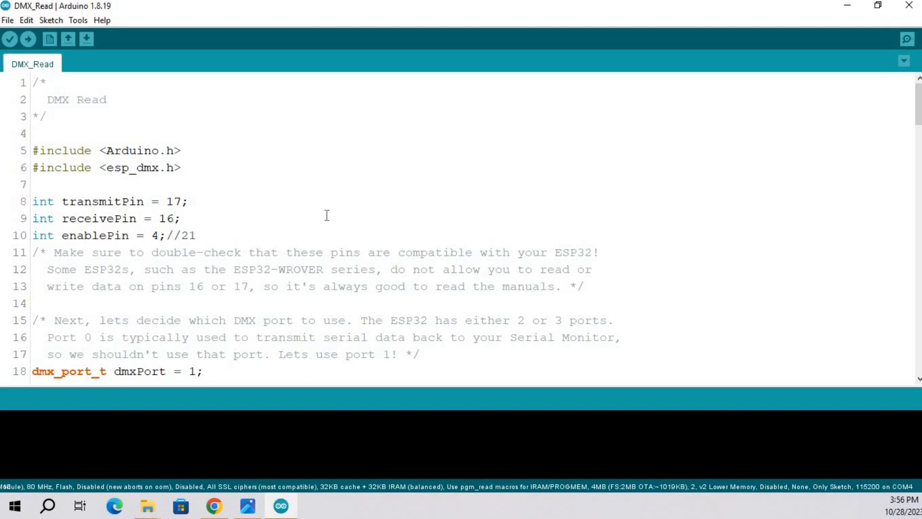
# Scroll past the DMX port and packet buffer code, then bring up Tools > Board > ESP32 Arduino.
pyautogui.scroll(-3)
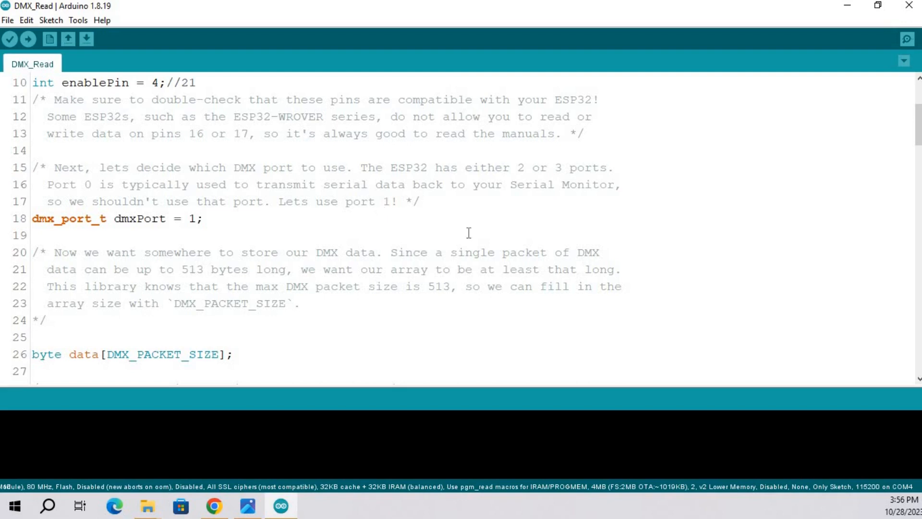
pyautogui.click(78, 20)
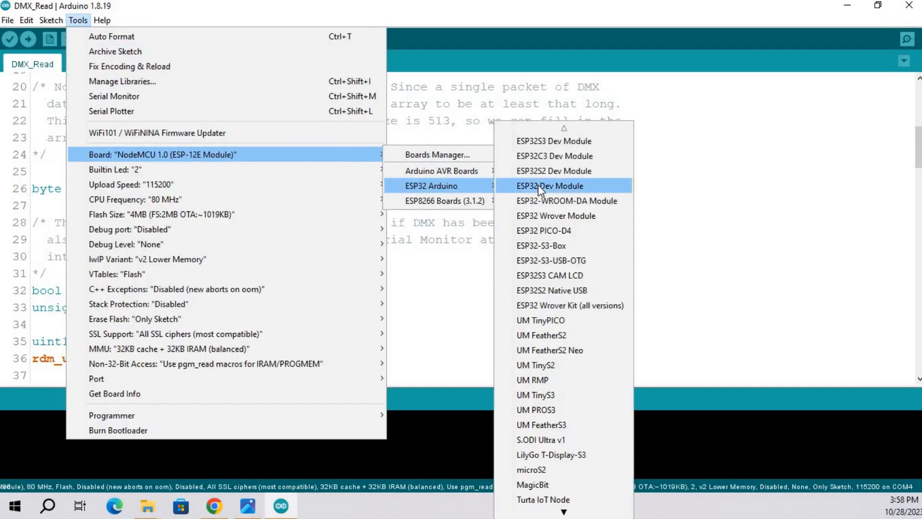
# Select ESP32 Dev Module on COM10 and upload the DMX_Read sketch.
pyautogui.click(550, 186)
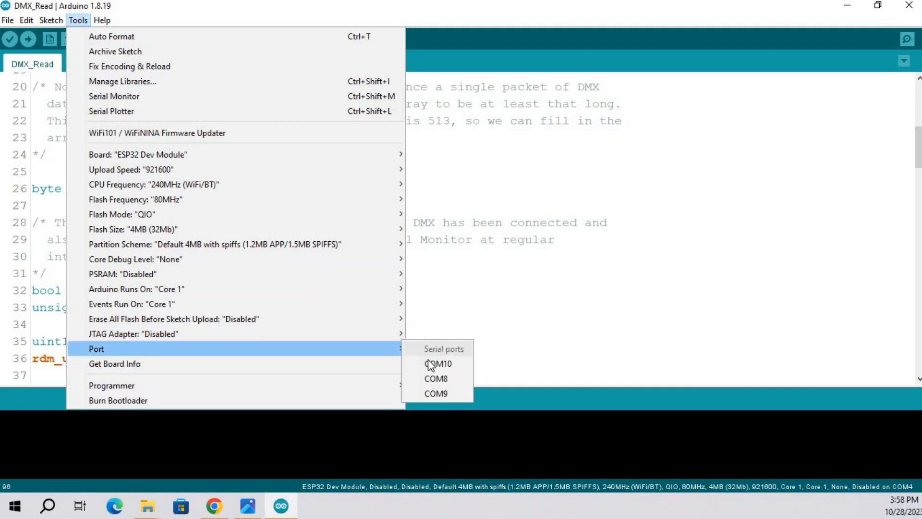
pyautogui.click(439, 363)
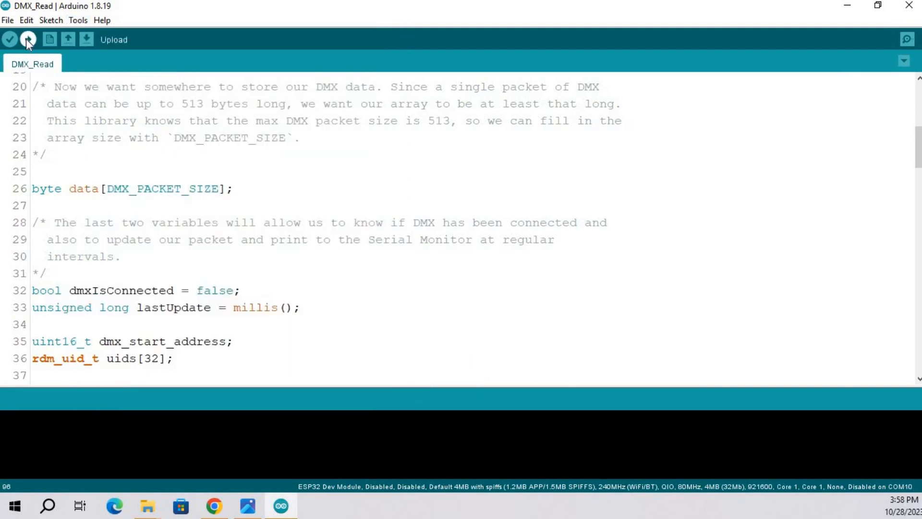
pyautogui.click(27, 40)
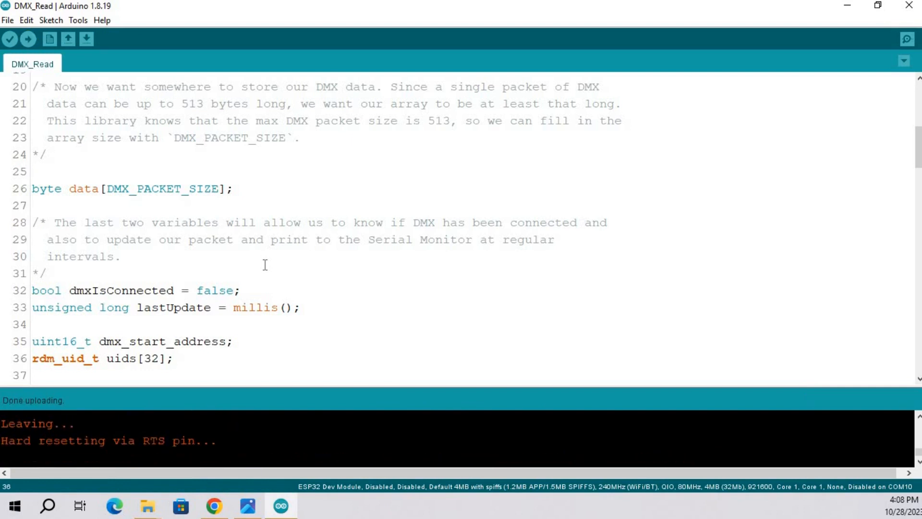
# Open the Serial Monitor for COM10.
pyautogui.click(905, 41)
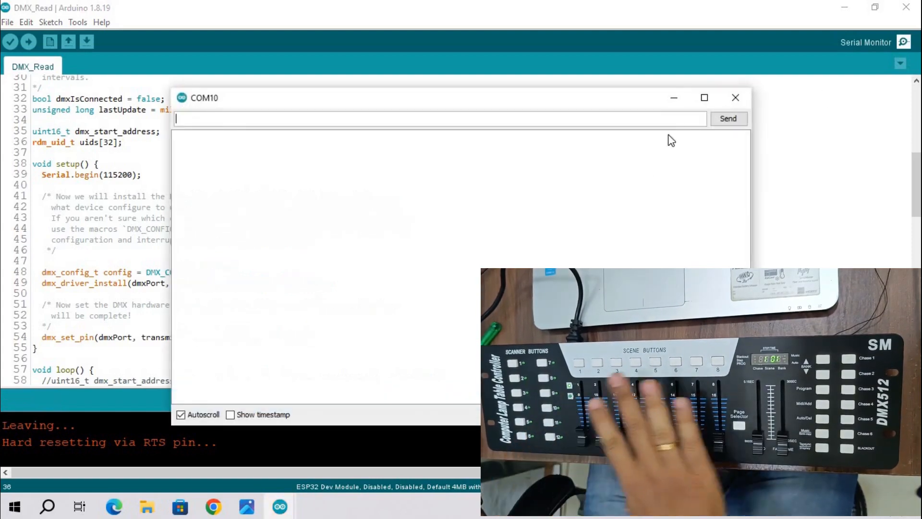
# Maximize the COM10 Serial Monitor so the streamed DMX channel bytes are readable.
pyautogui.click(705, 98)
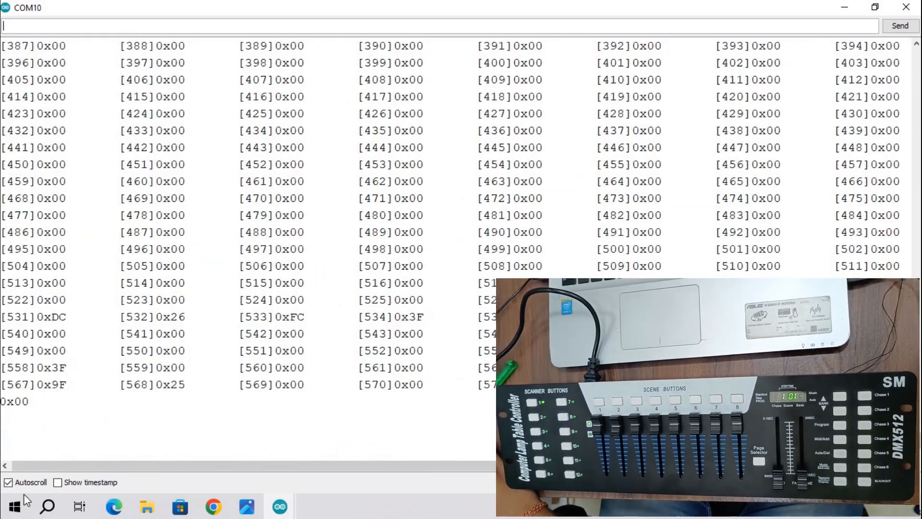
# Toggle Autoscroll to freeze on a packet with channels 1–8 at values like 0x8A and 0x77.
pyautogui.click(8, 482)
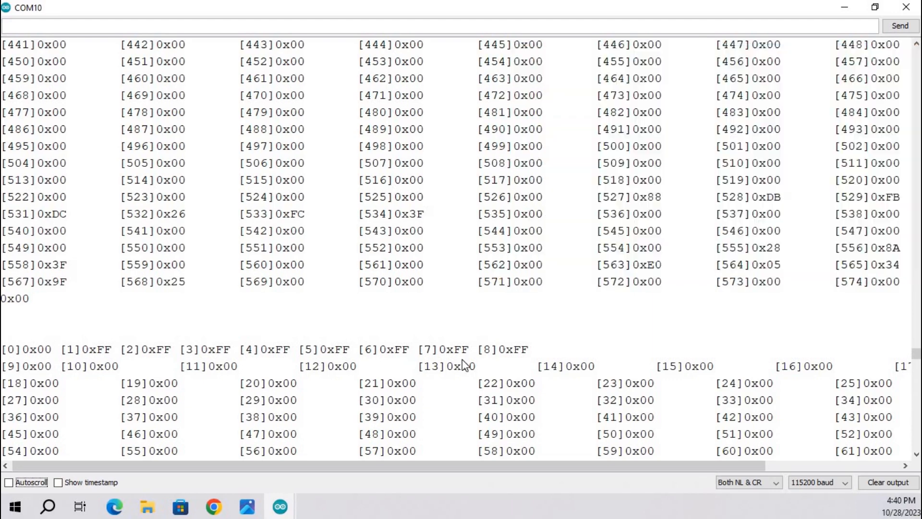
pyautogui.moveTo(476, 356)
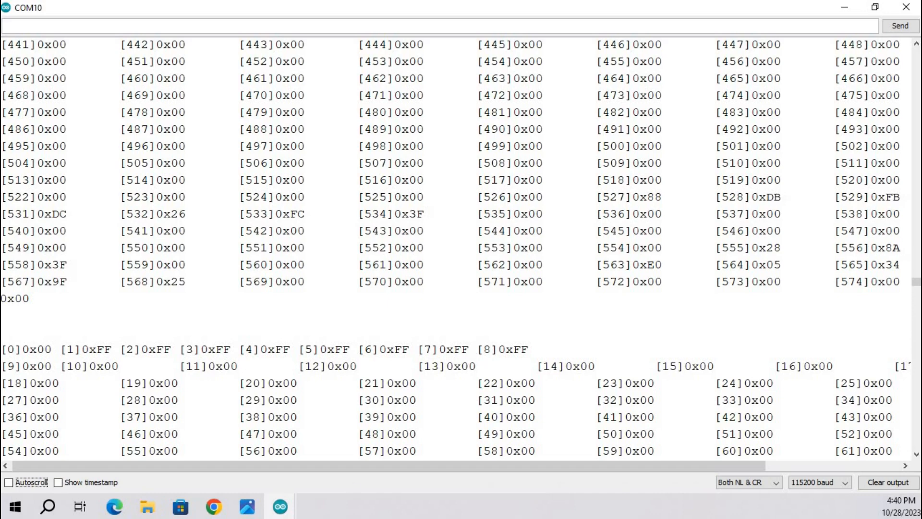
pyautogui.click(9, 482)
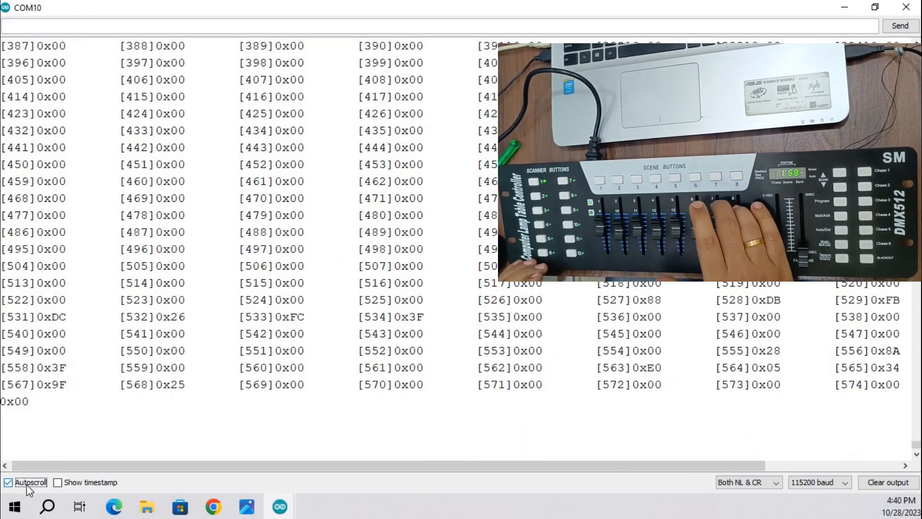
pyautogui.click(8, 482)
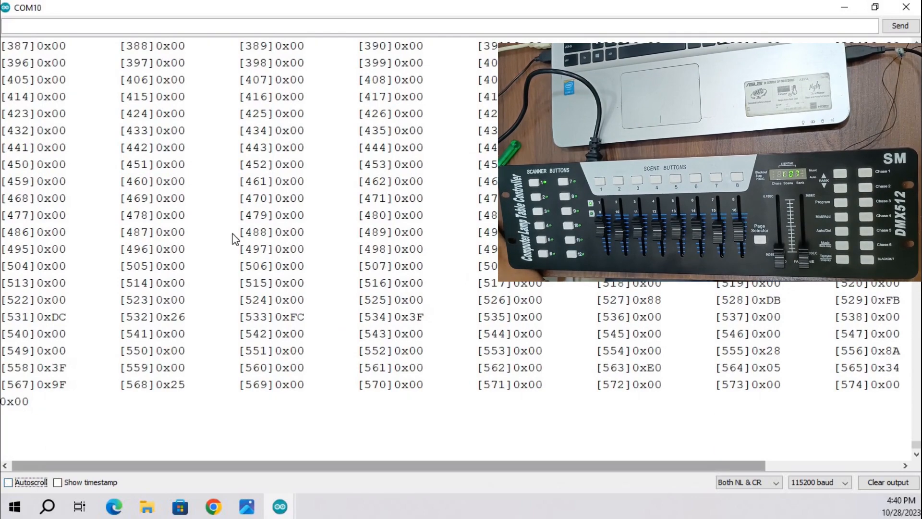
pyautogui.scroll(-3)
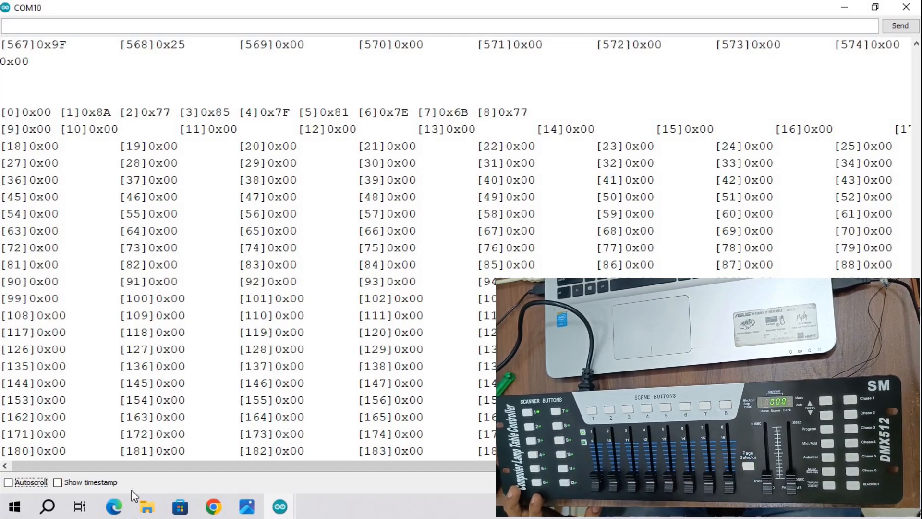
# Refollow then freeze on a packet with channels 1–8 at 0x00 and 9–16 near 0xC5, 0xCA.
pyautogui.click(9, 483)
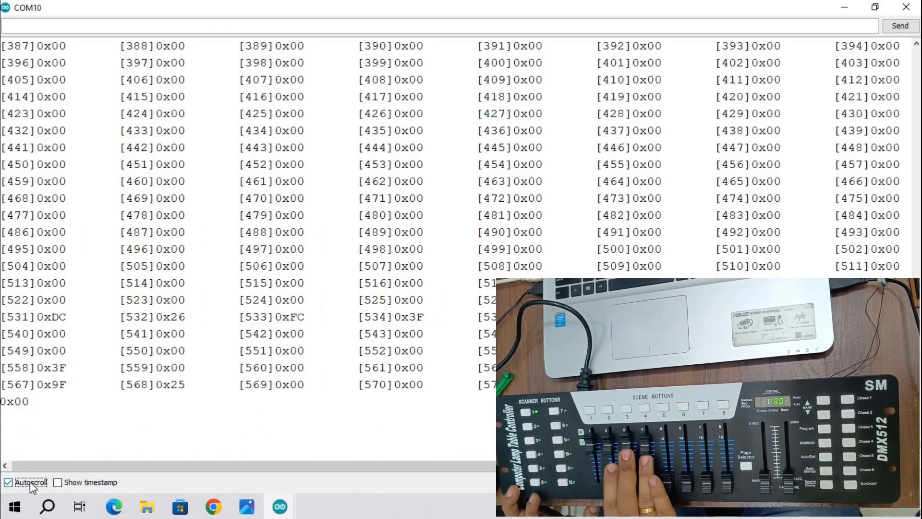
pyautogui.click(9, 482)
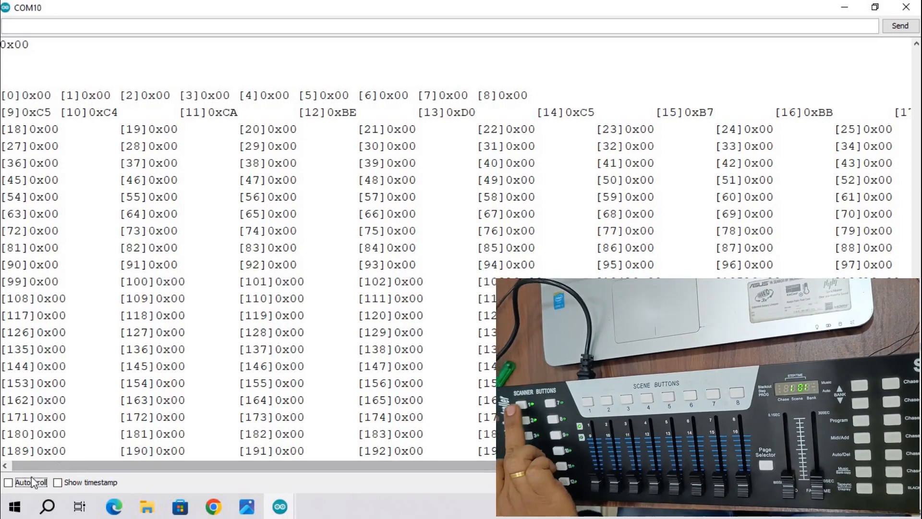
# Refollow then freeze on a packet where channels 18–24 read 0xFF.
pyautogui.click(9, 482)
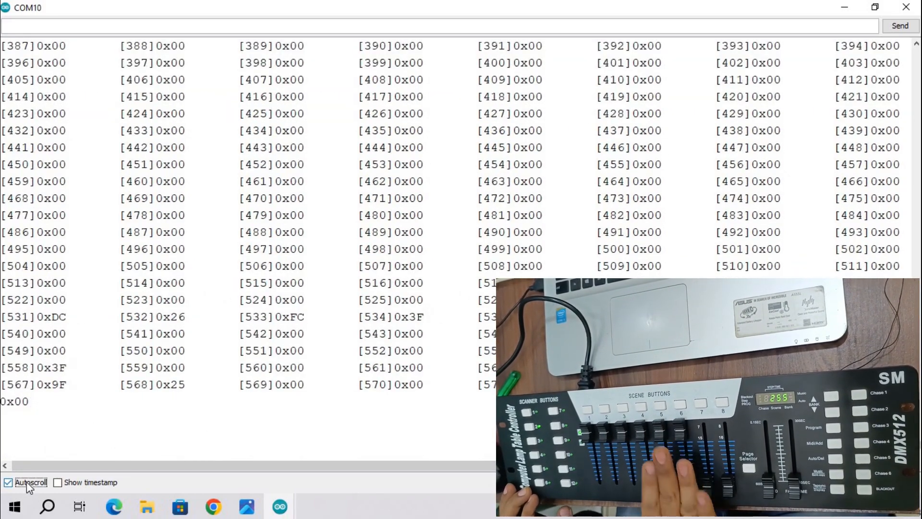
pyautogui.click(9, 482)
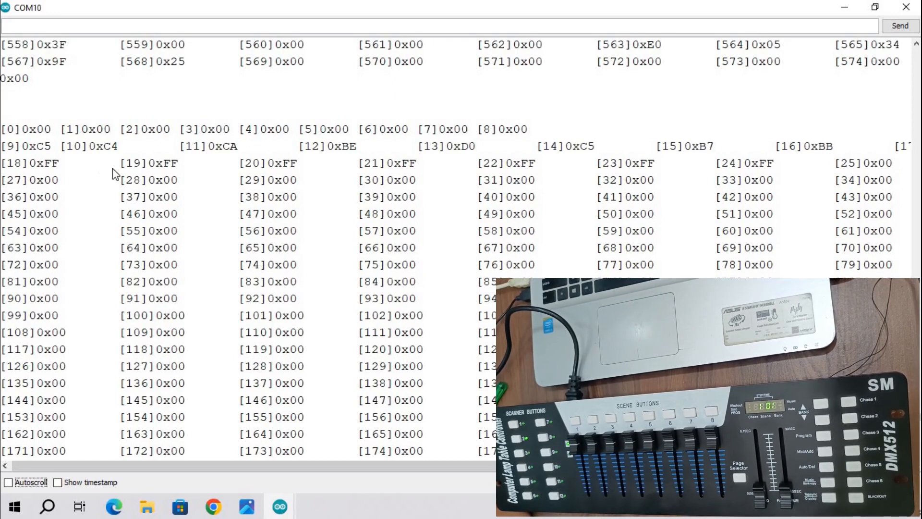
pyautogui.moveTo(548, 179)
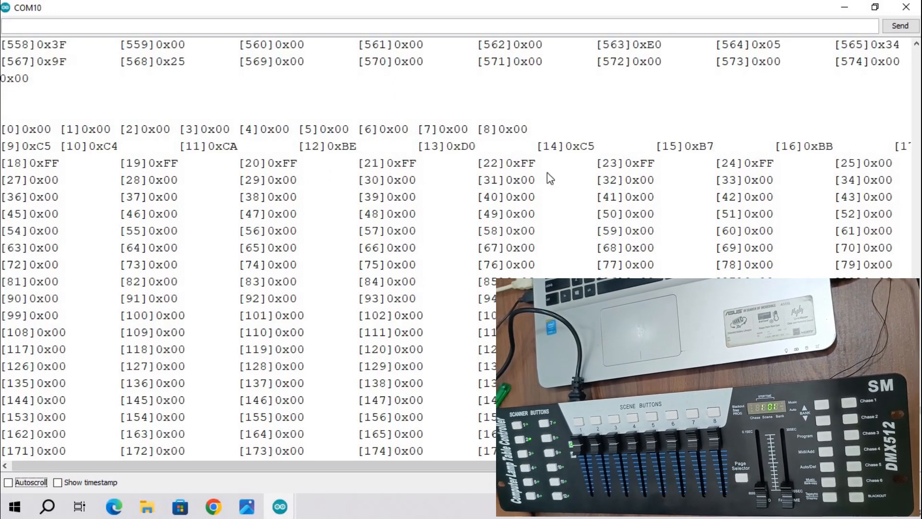